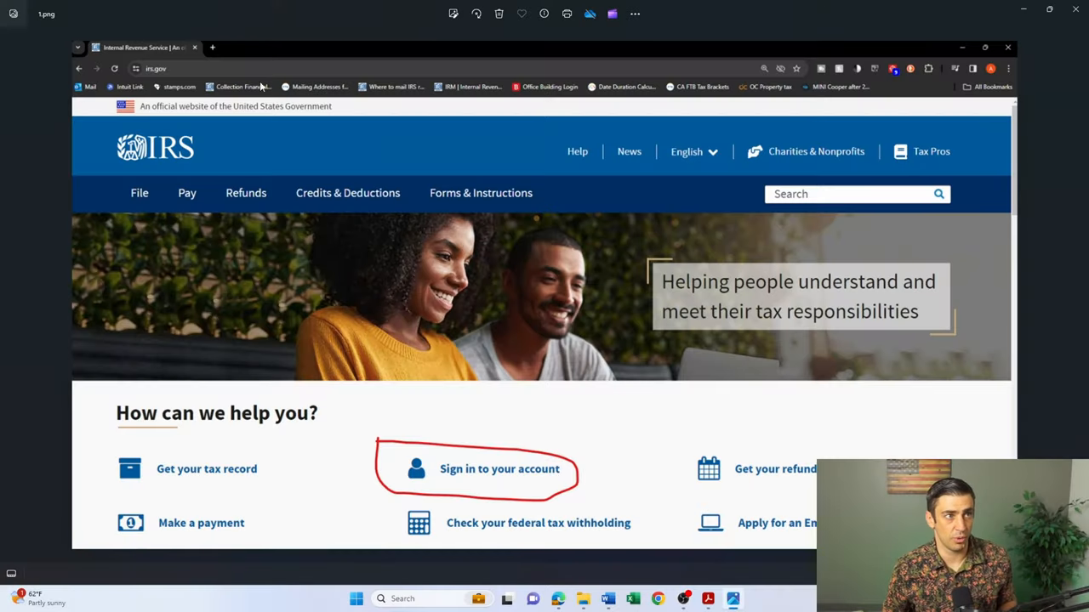
mouse_move(450, 490)
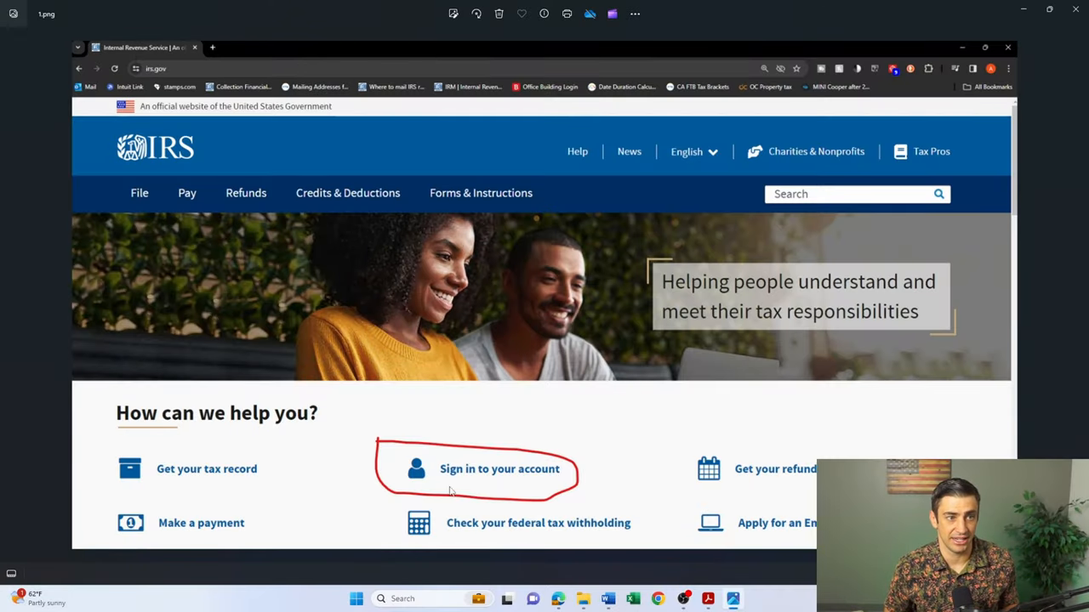
mouse_move(562, 495)
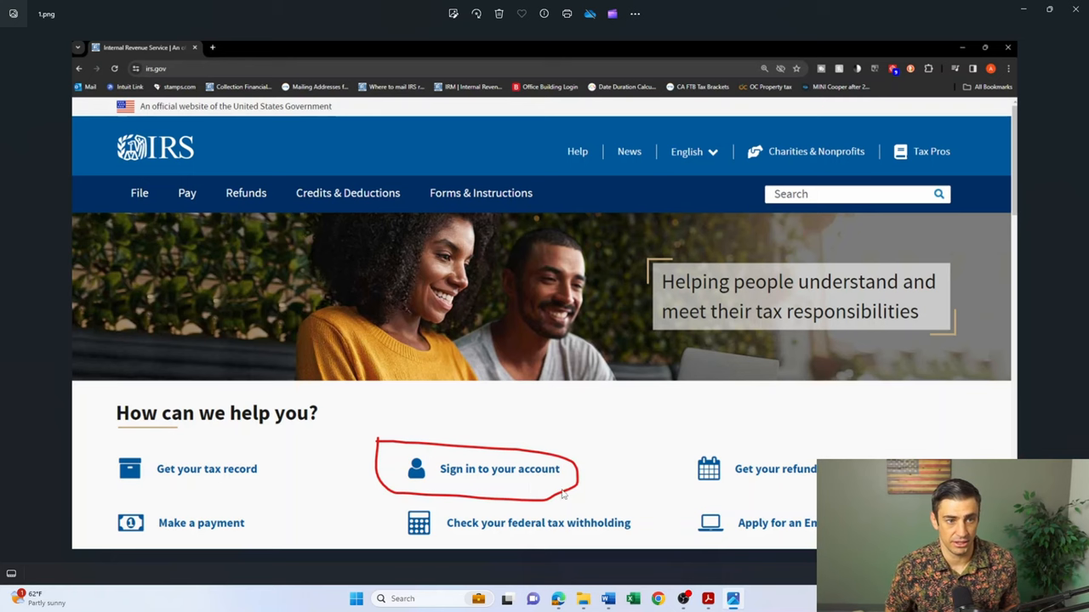
Step: Choose 'Sign in to your account', then 'Sign in to online account' under Individual
left_click(499, 469)
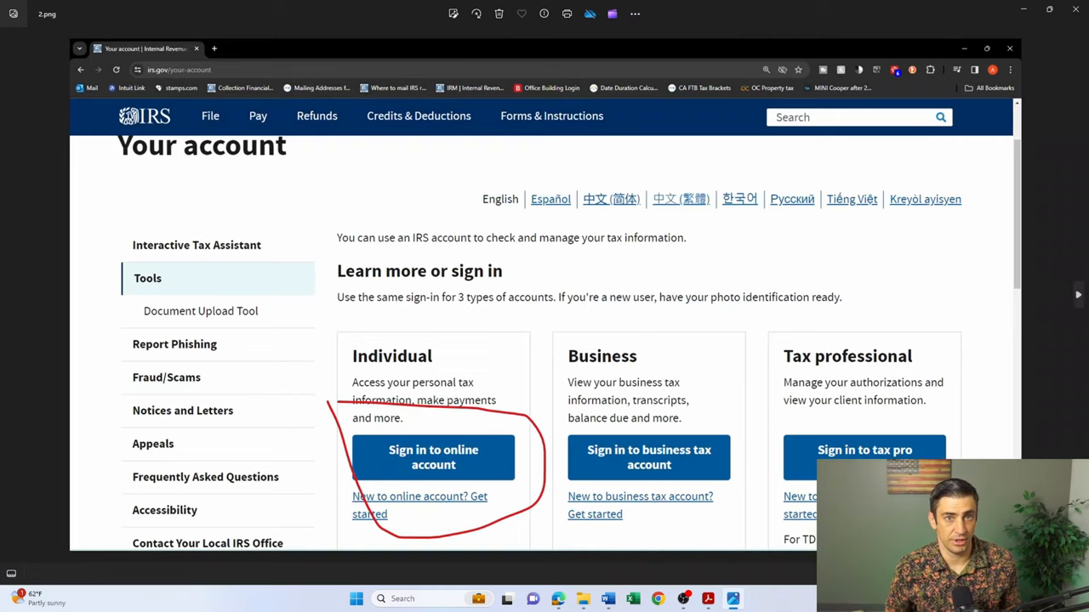
left_click(433, 456)
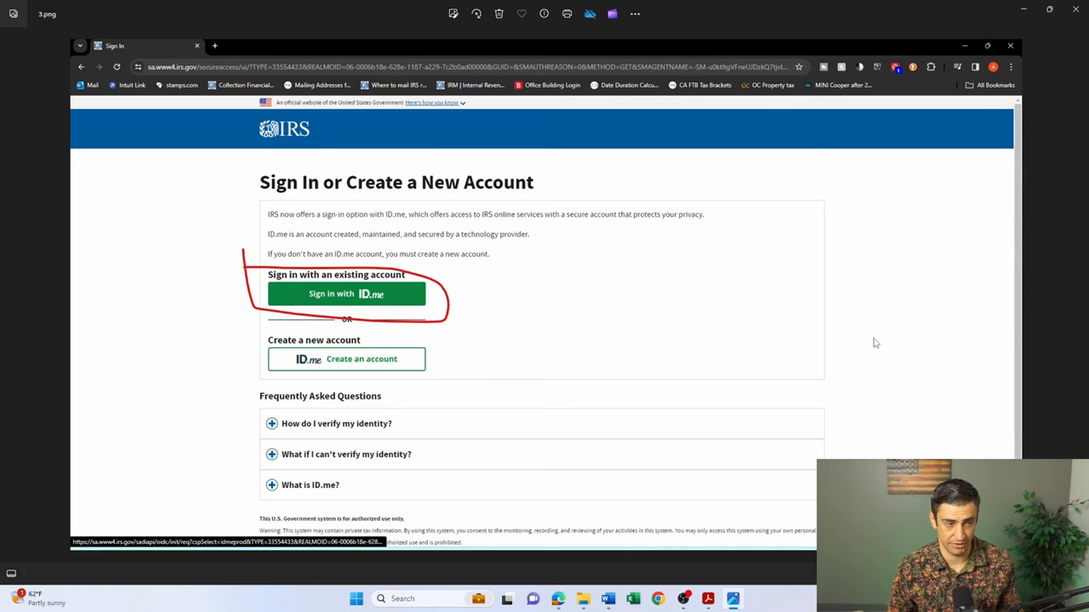
Step: Sign in with the existing ID.me account and submit the credentials
left_click(346, 294)
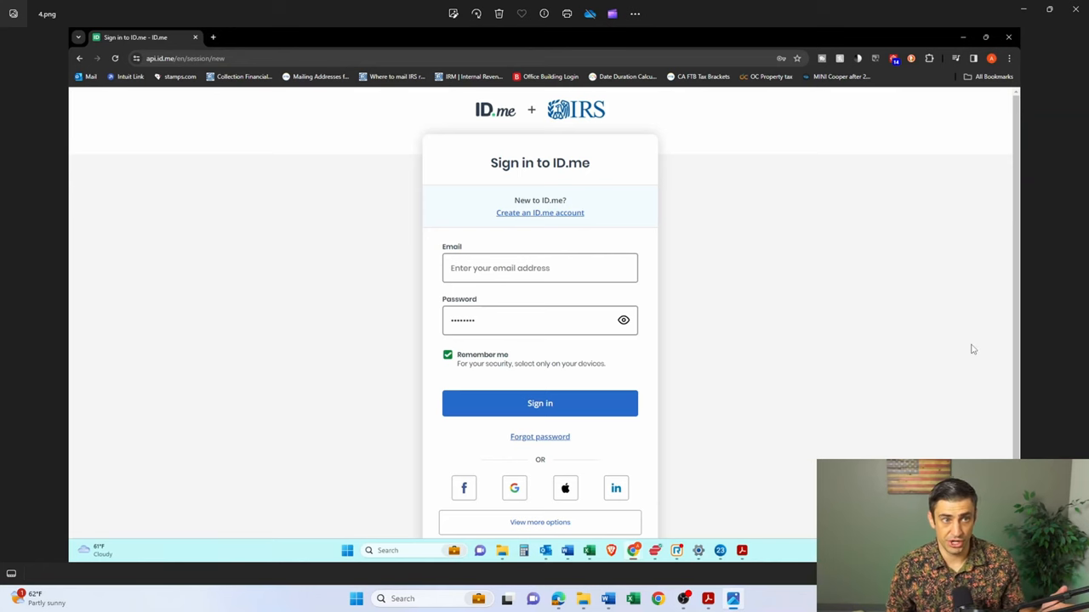
mouse_move(602, 546)
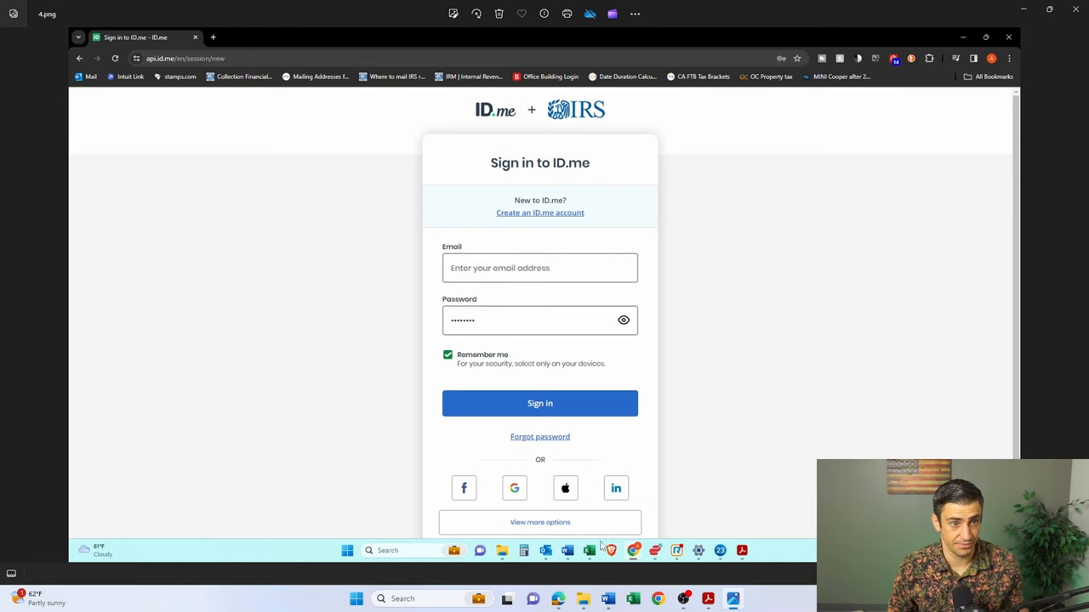
left_click(540, 403)
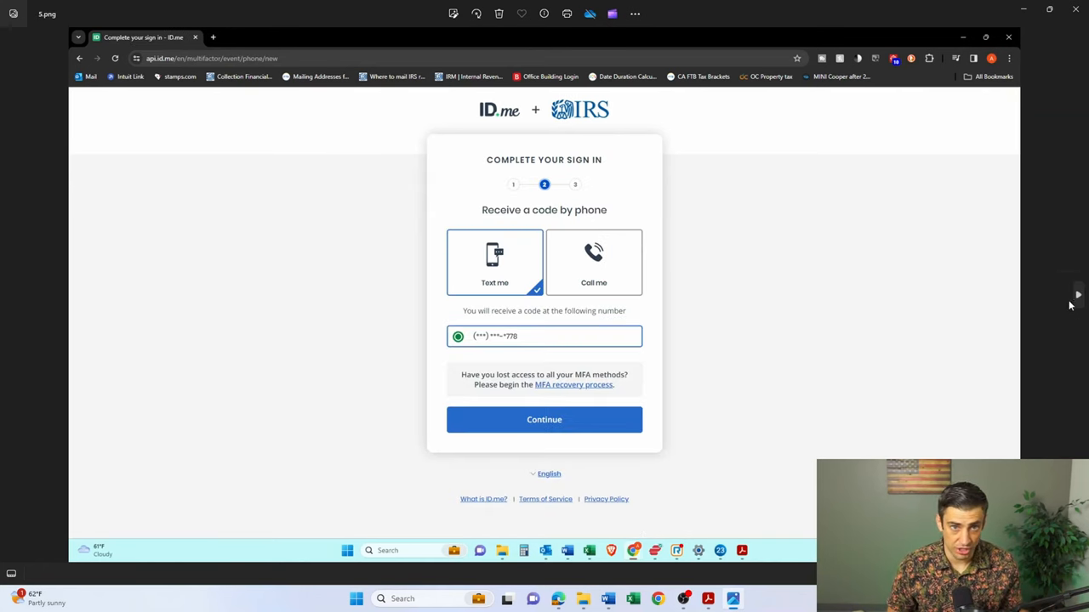
mouse_move(1077, 297)
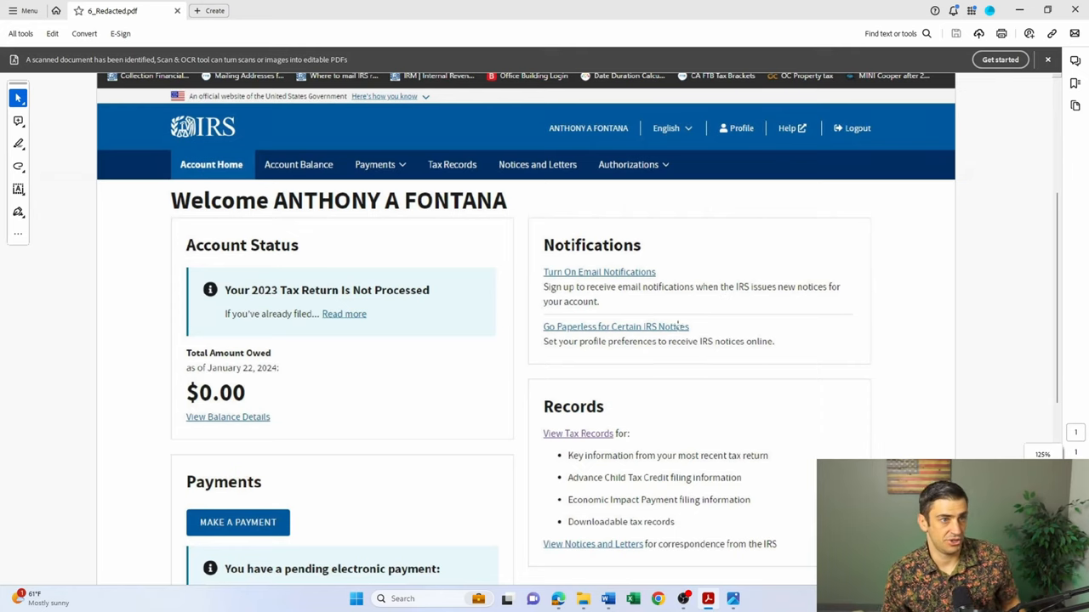
mouse_move(570, 415)
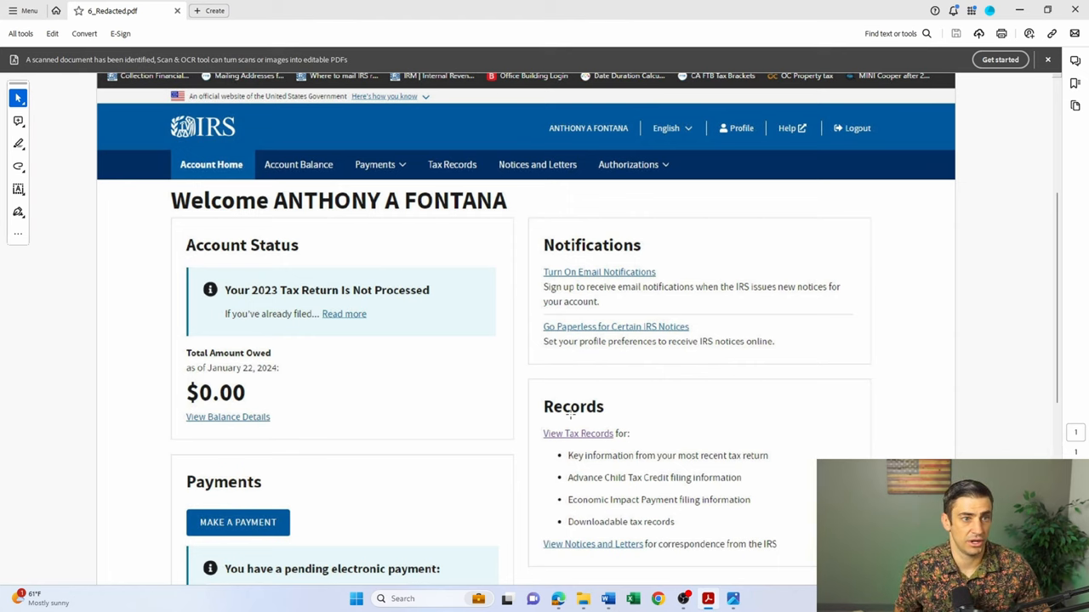
Step: Open View Tax Records, then GET TRANSCRIPT under Get Transcripts Online
double_click(577, 433)
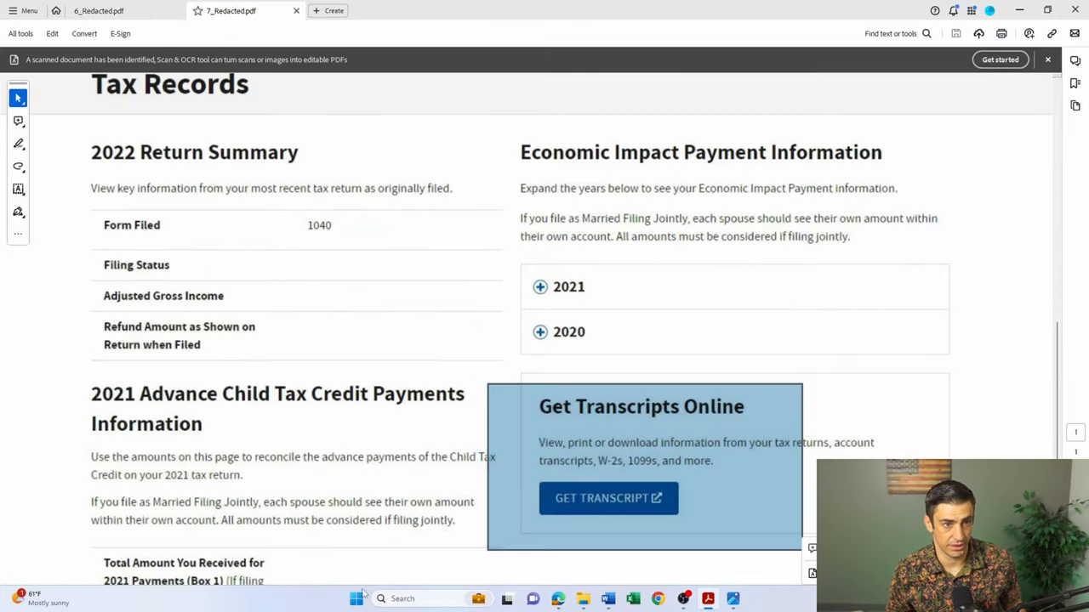
left_click(607, 497)
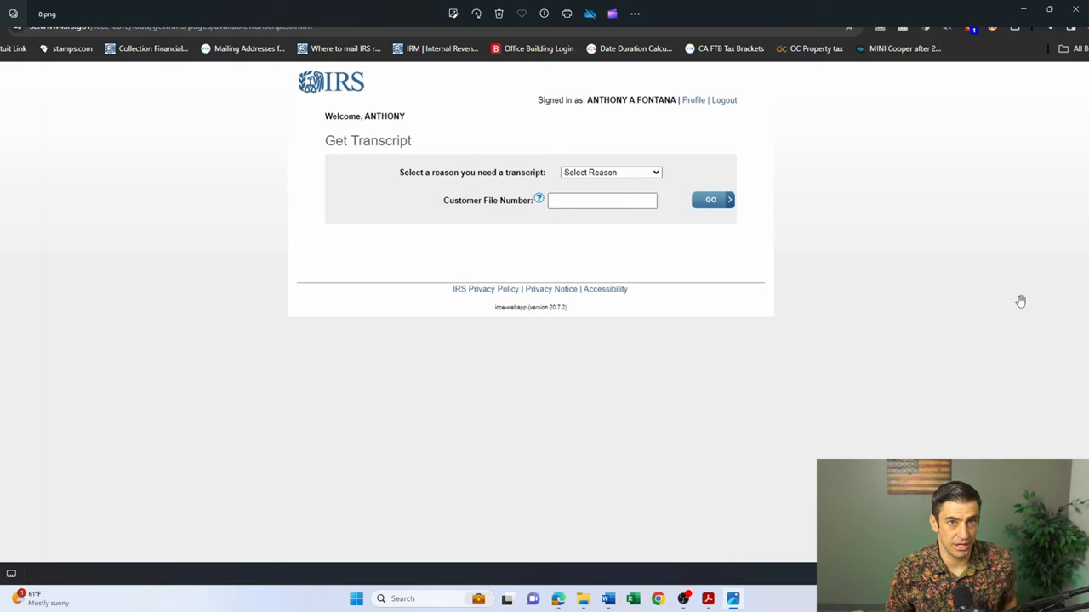
mouse_move(414, 175)
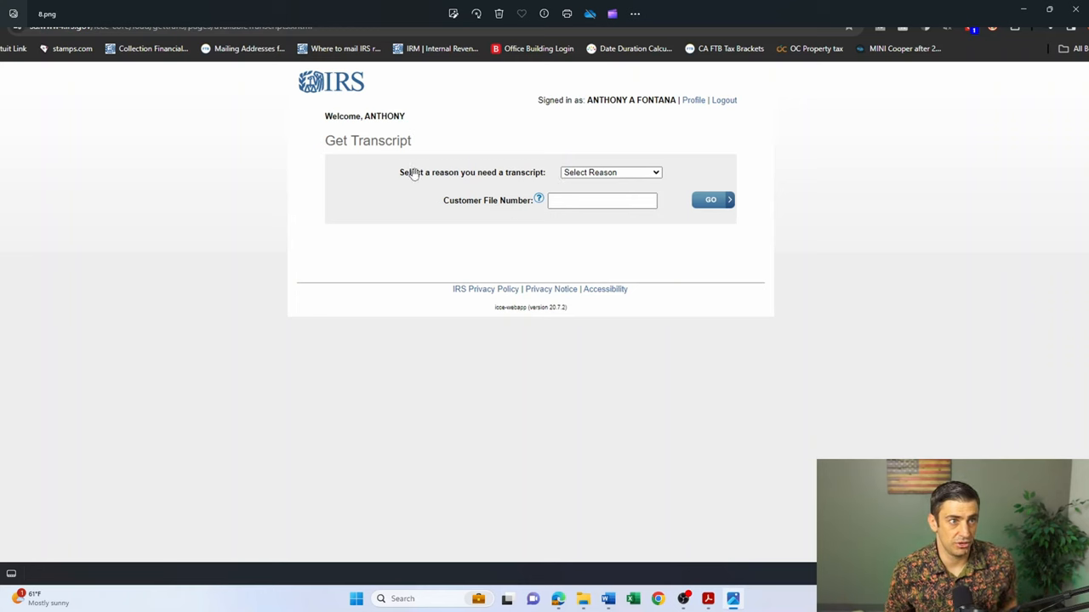
mouse_move(912, 235)
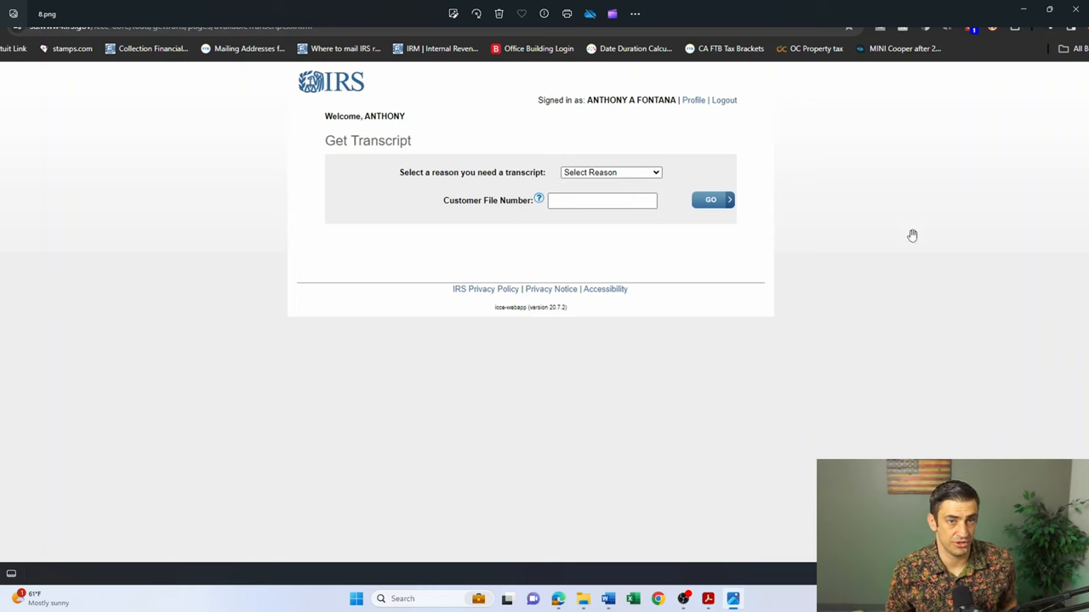
Step: Choose Federal Tax as the transcript reason and submit with GO
left_click(610, 172)
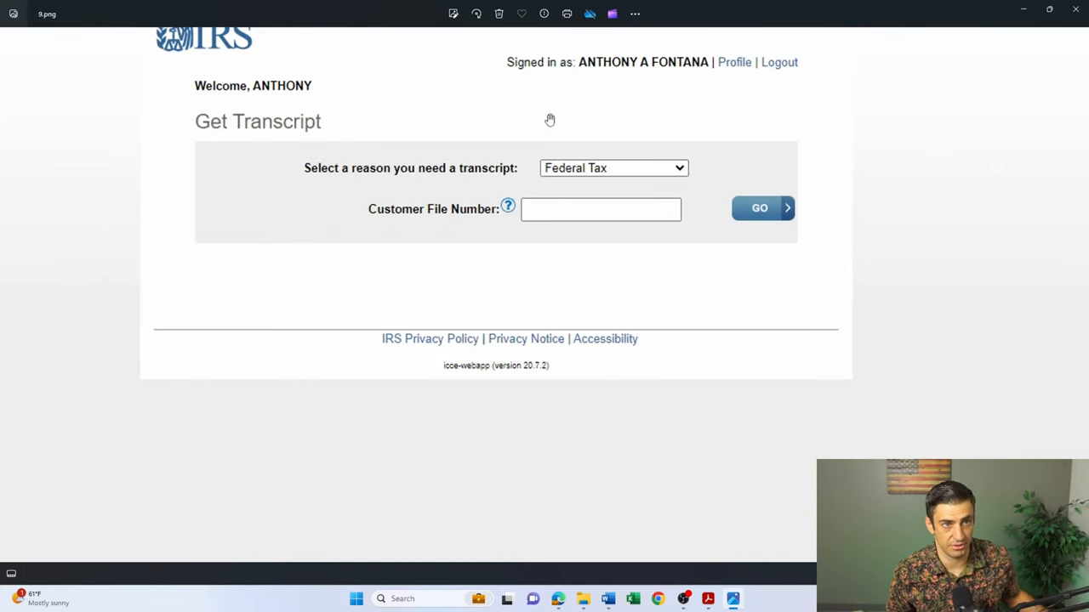
mouse_move(369, 221)
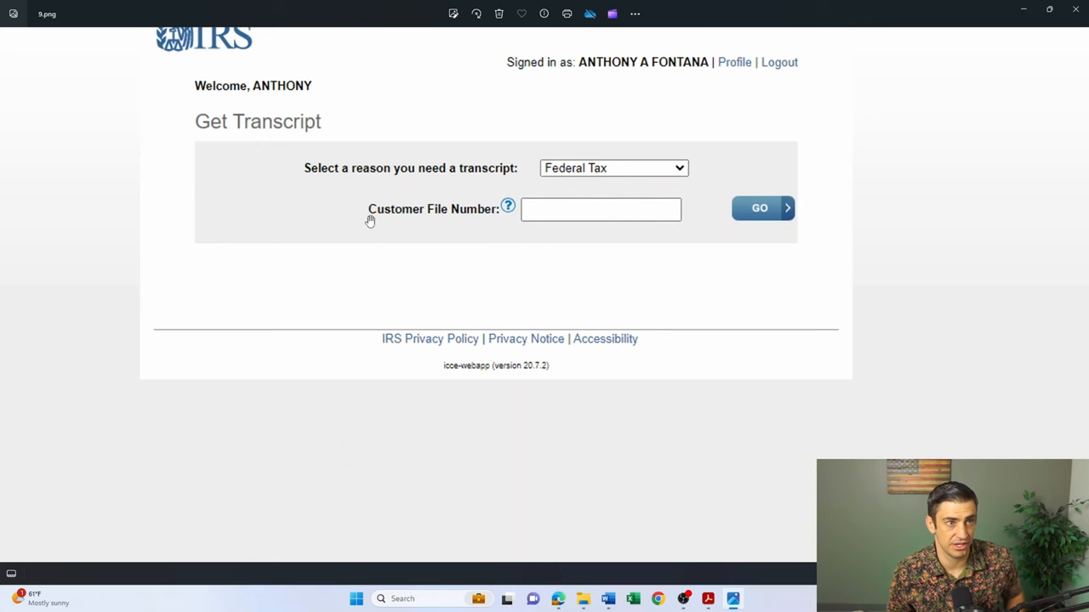
mouse_move(522, 194)
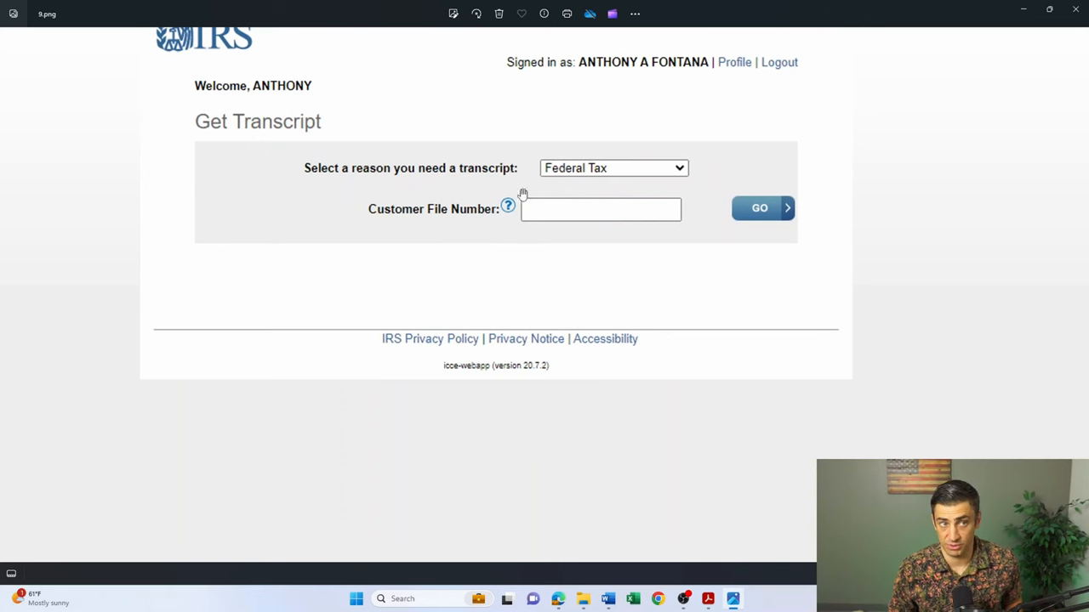
mouse_move(787, 195)
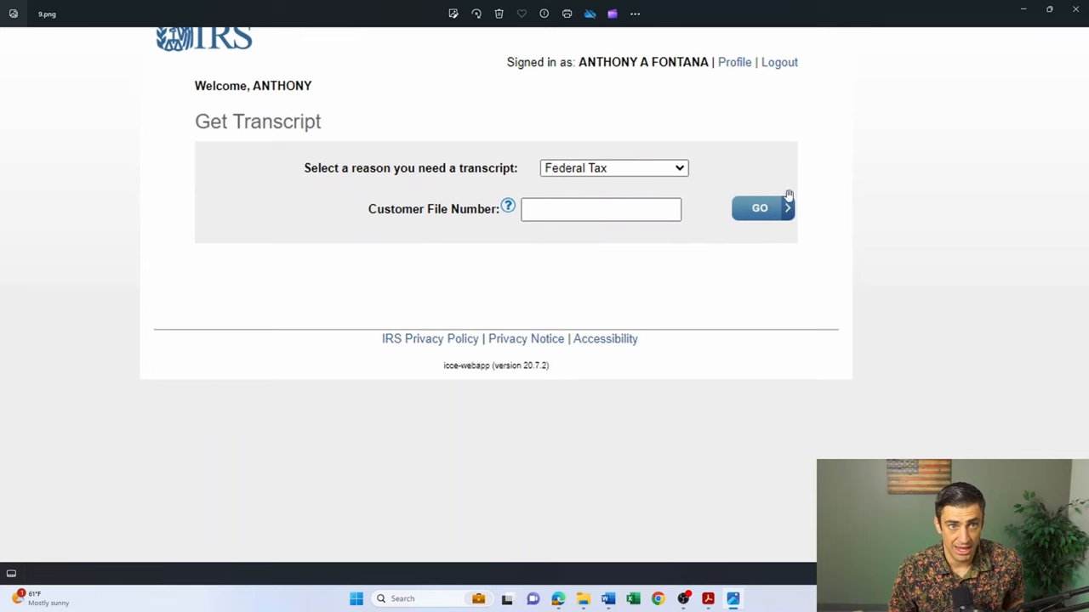
left_click(759, 208)
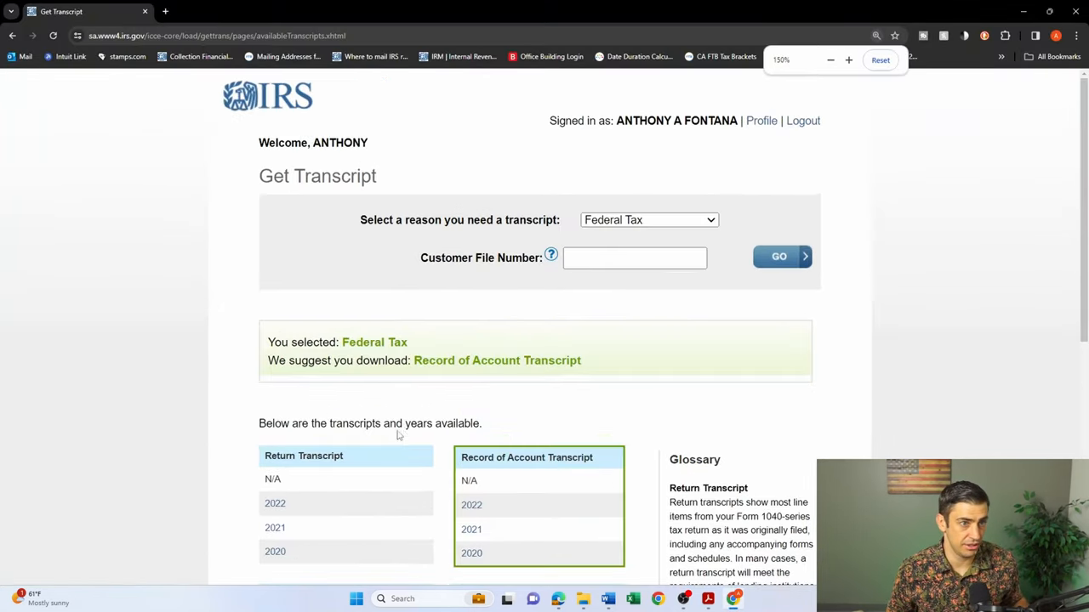
Step: Highlight the Account Transcript heading and Show All its available years
scroll("down", 3)
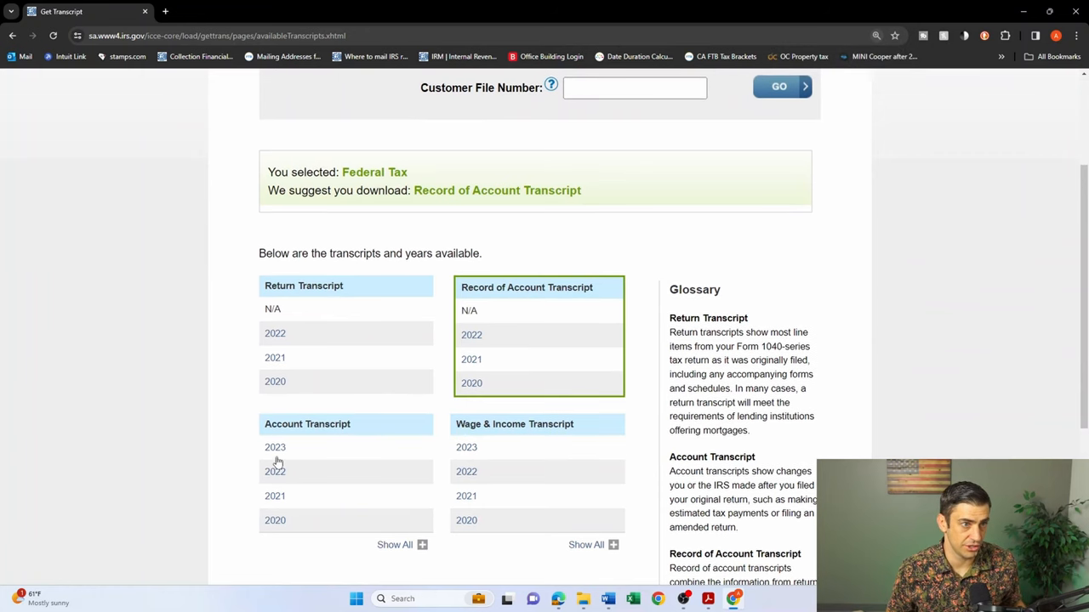
double_click(303, 424)
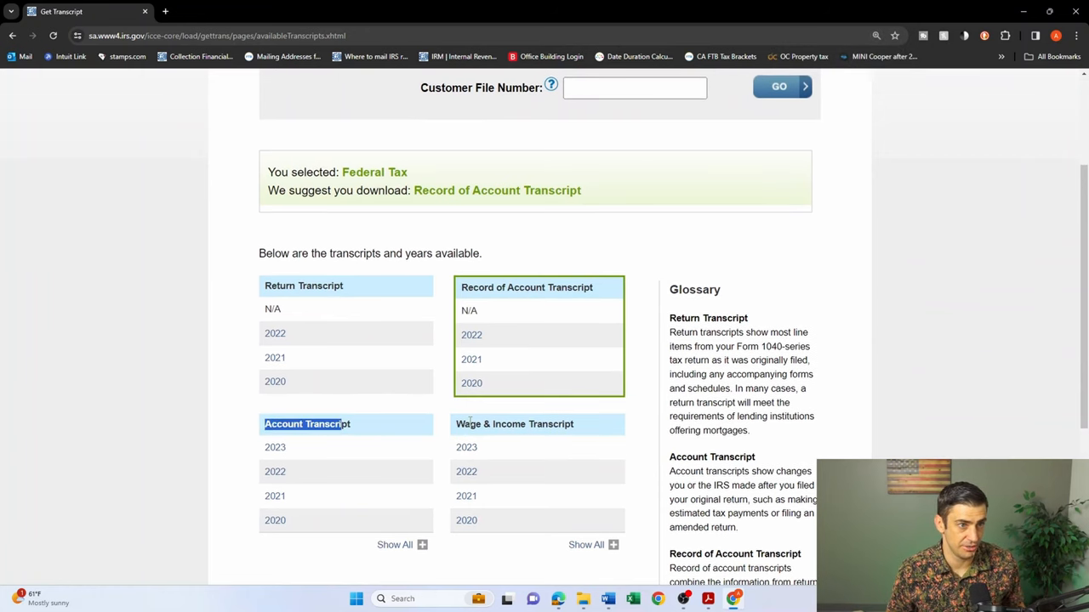
left_click(586, 544)
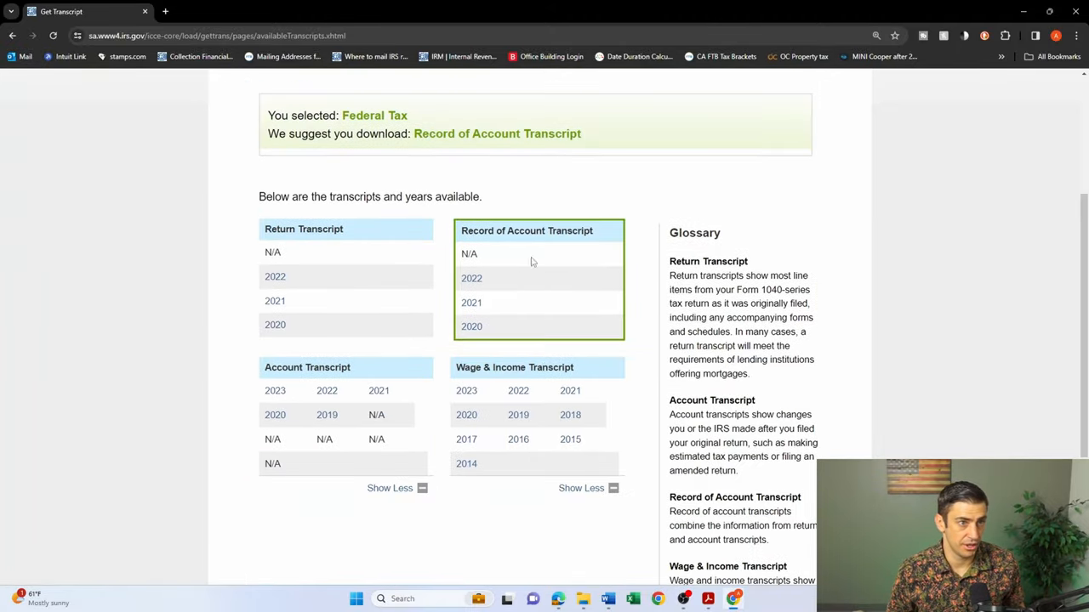
Step: Highlight the Wage & Income and Record of Account transcript headings
double_click(304, 229)
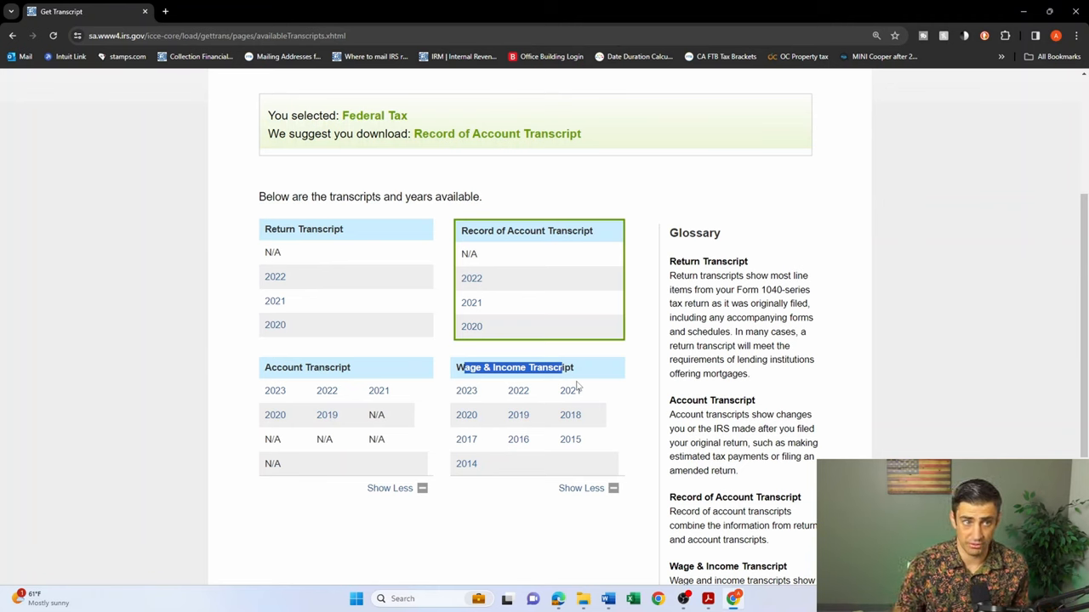
mouse_move(321, 368)
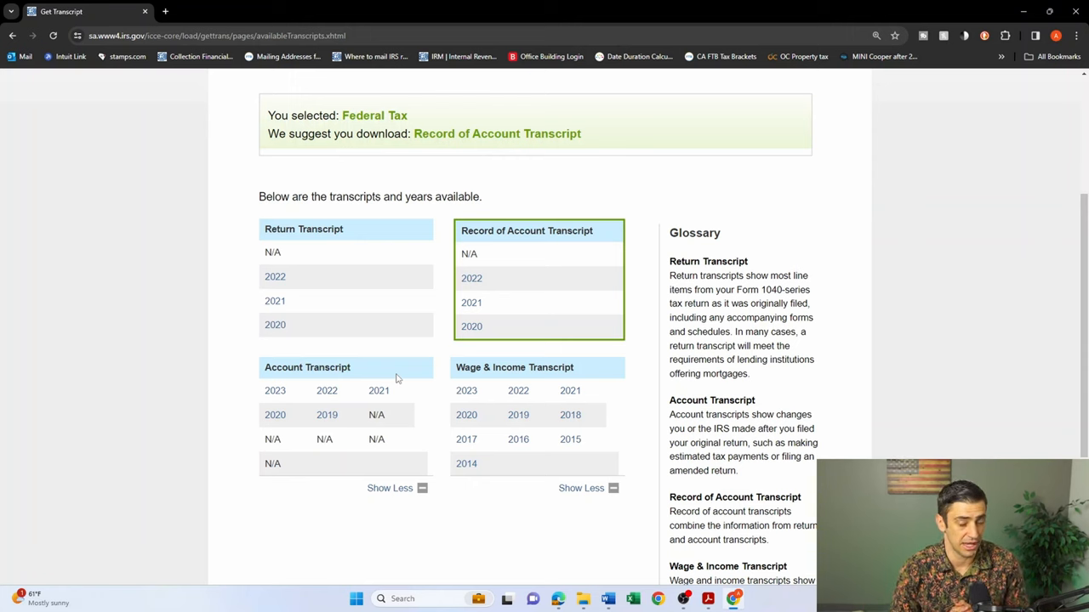
mouse_move(347, 238)
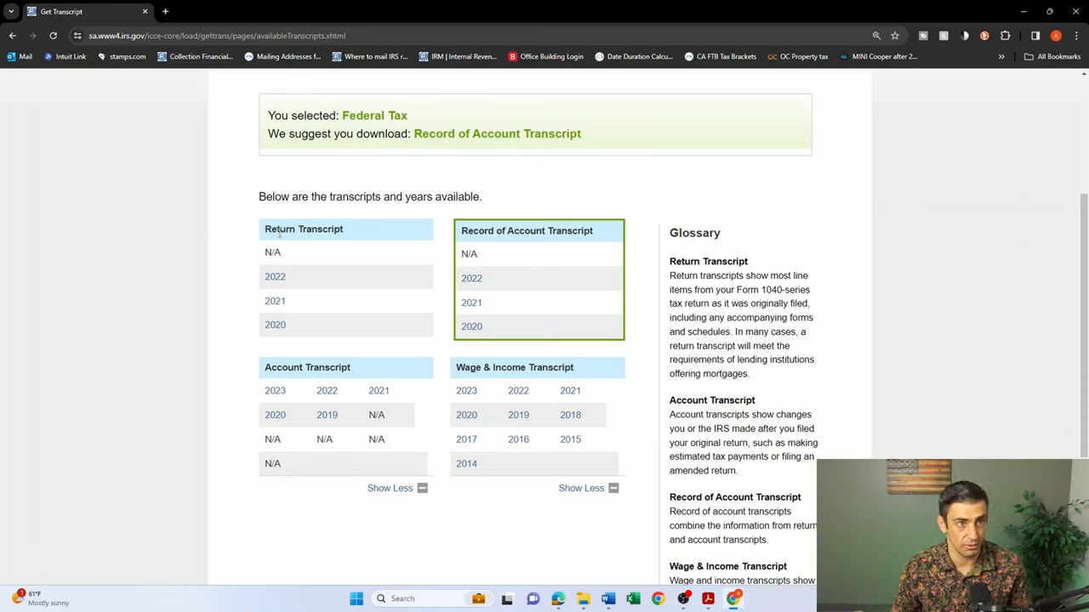
double_click(526, 231)
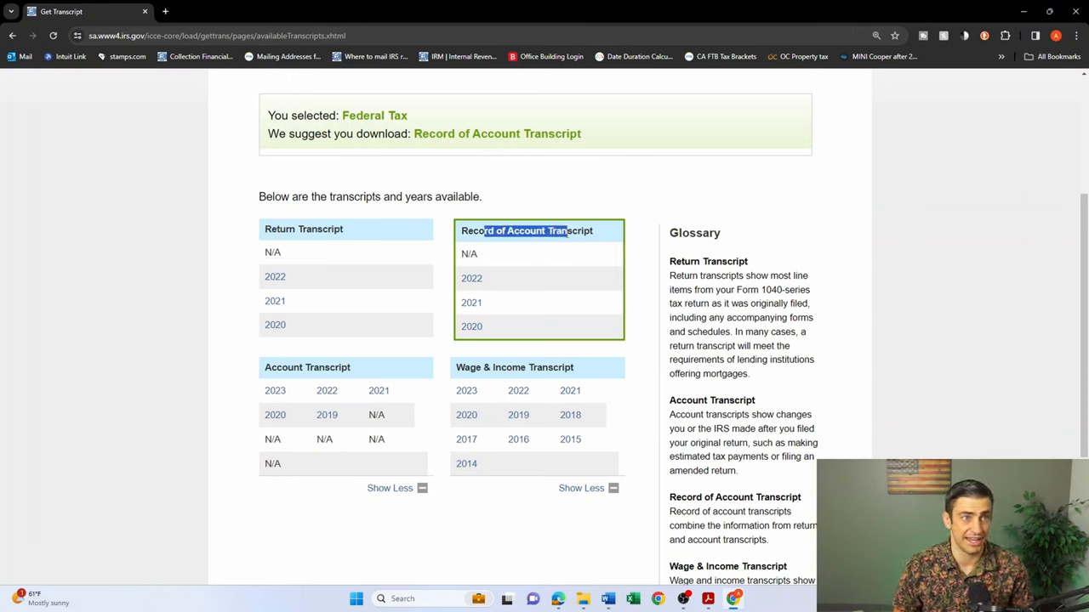
double_click(303, 229)
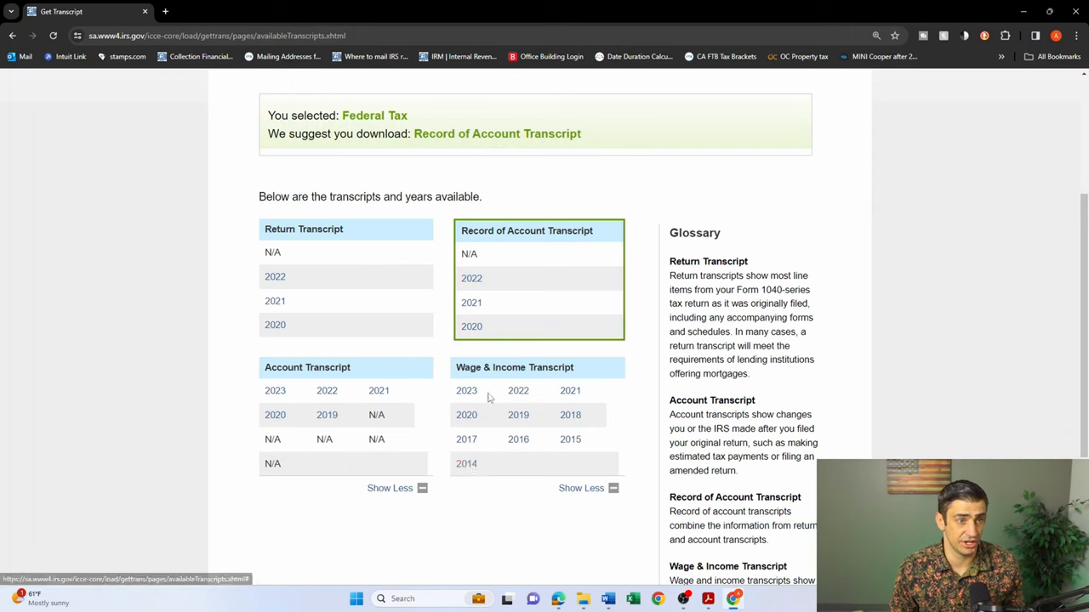
mouse_move(518, 390)
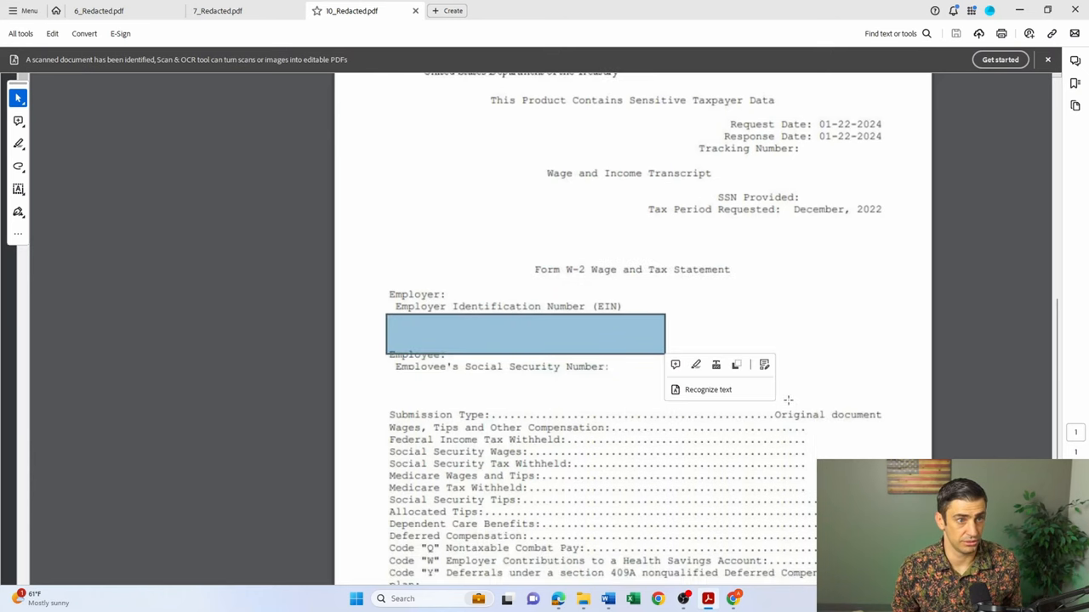
Step: Scroll through the 2022 Wage and Income Transcript's Form W-2 section
scroll("down", 3)
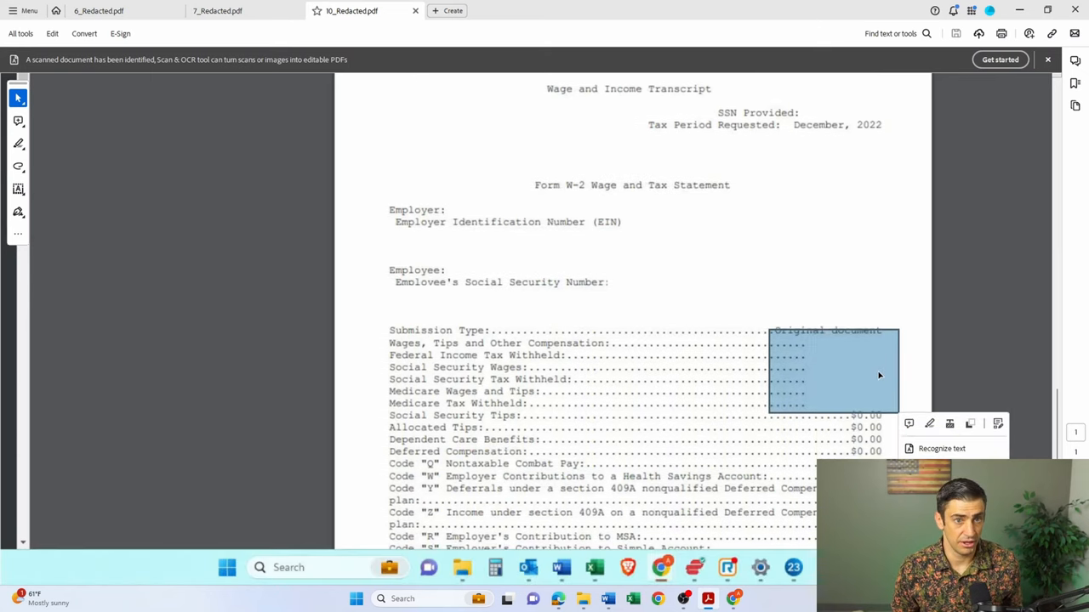
scroll("up", 3)
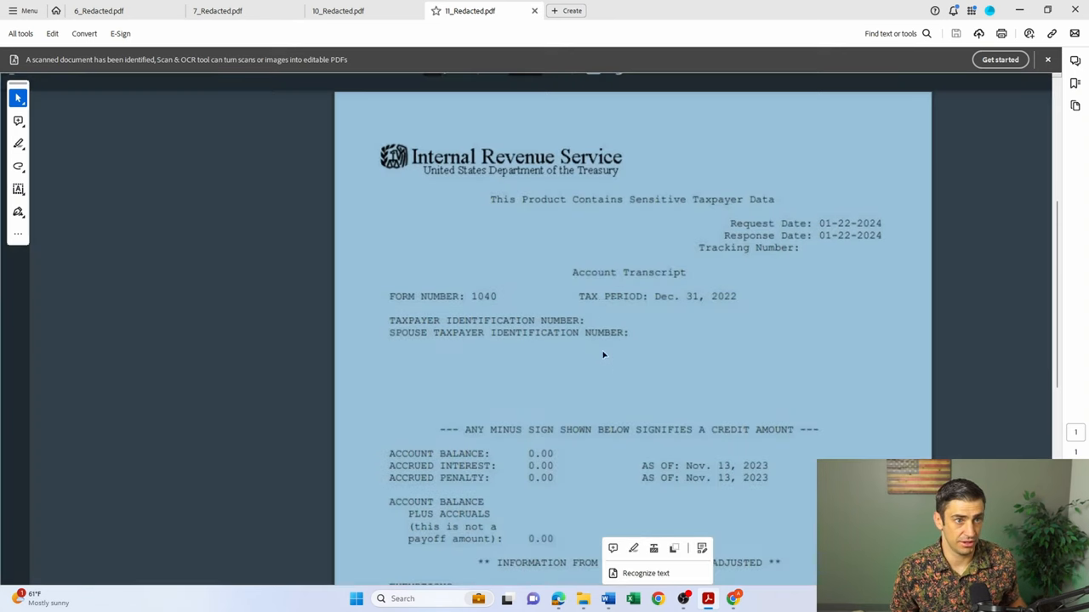
Step: Mark the taxpayer ID lines and scroll to the account balance section
left_click_drag(584, 321, 823, 337)
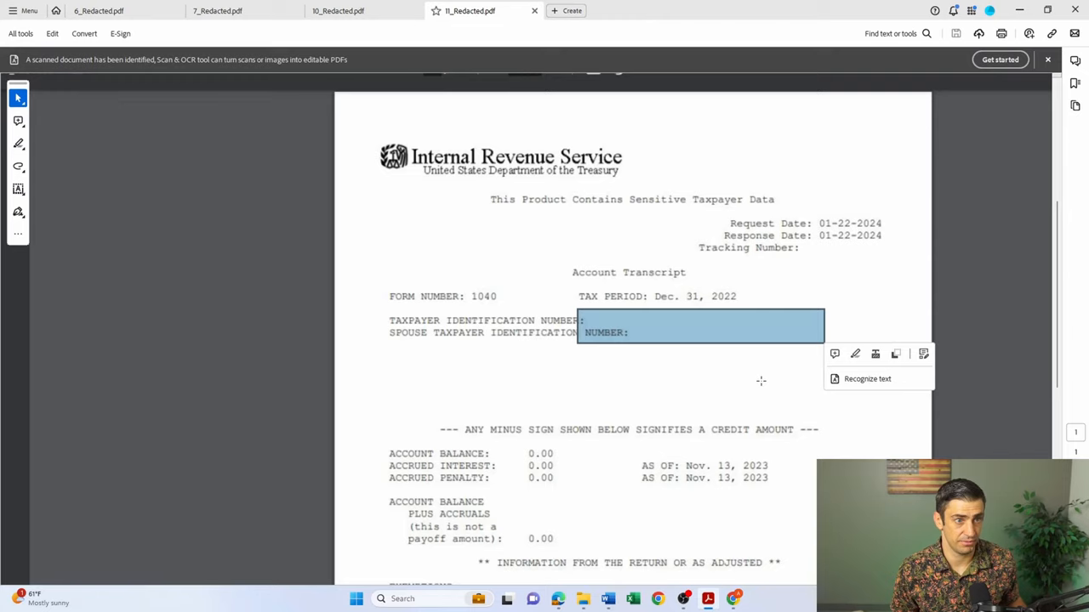
scroll("down", 3)
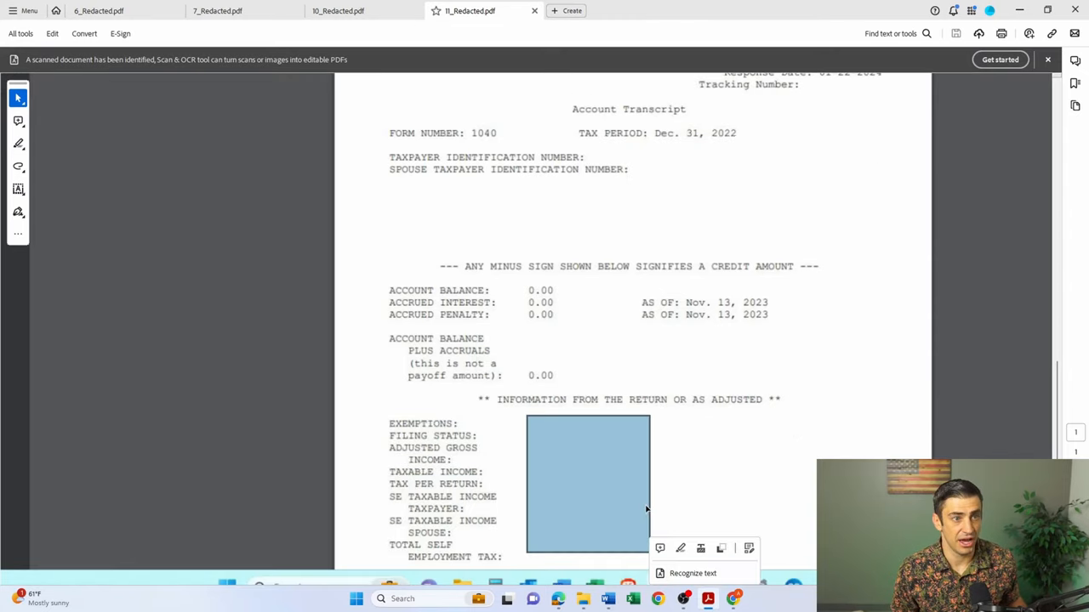
scroll("up", 3)
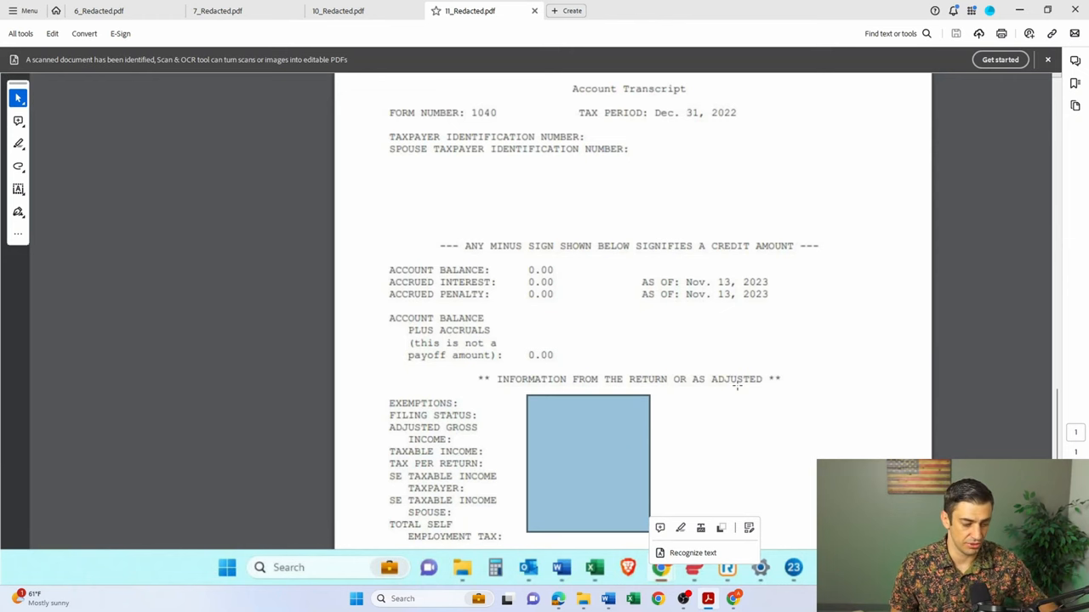
mouse_move(817, 336)
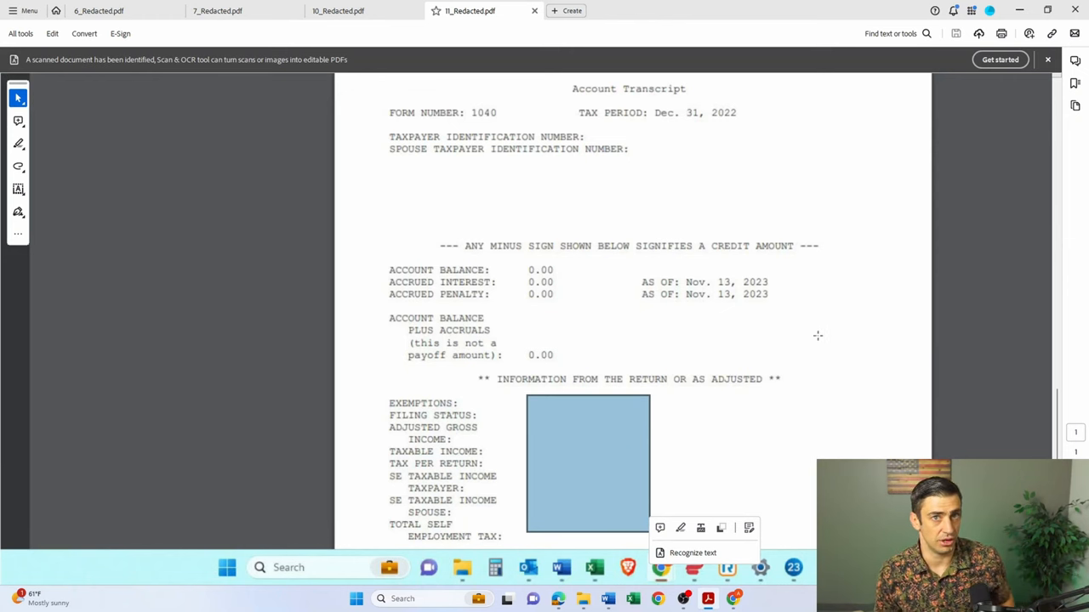